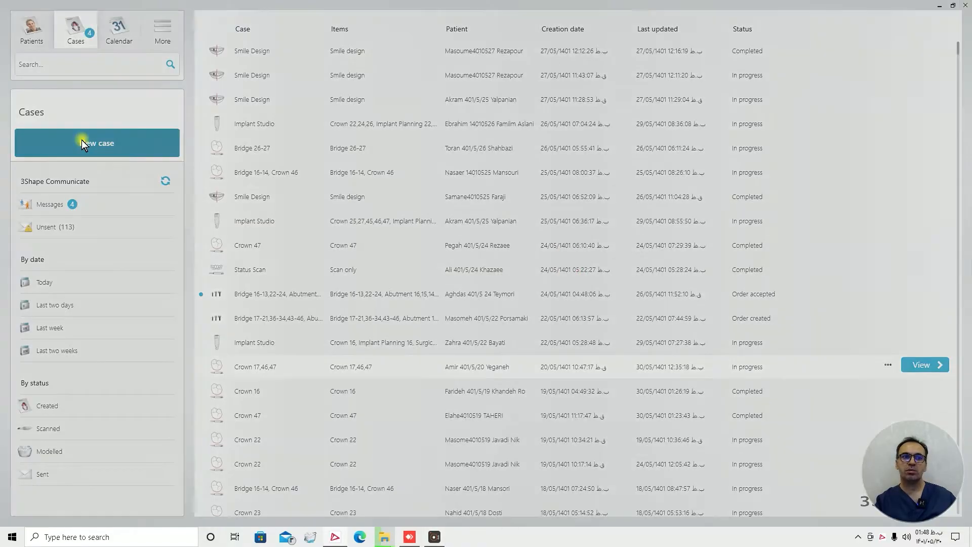
- Start a new case and create a new patient named Demo Smile Design
{"action": "left_click", "coordinate": [96, 143]}
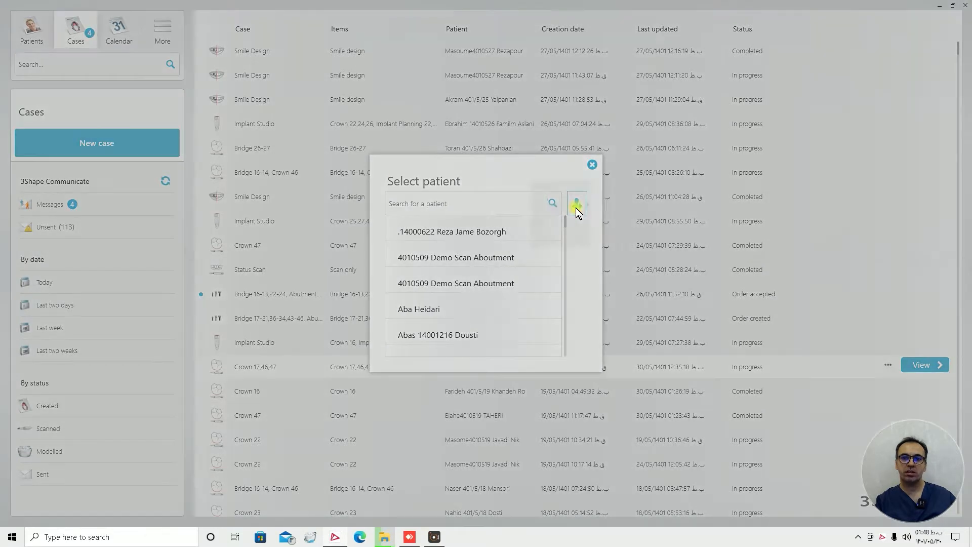
{"action": "left_click", "coordinate": [576, 204]}
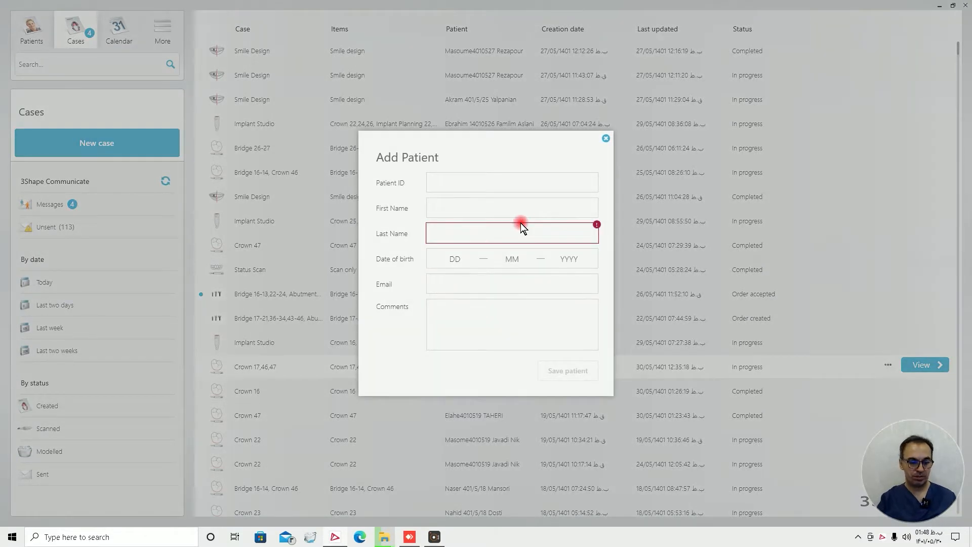
{"action": "type", "text": "Demo"}
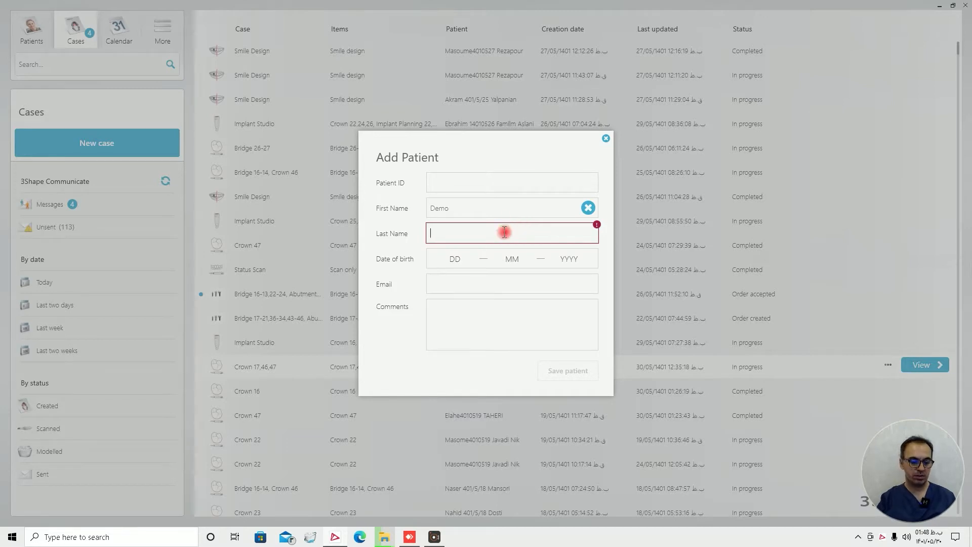
{"action": "type", "text": "Smile Design"}
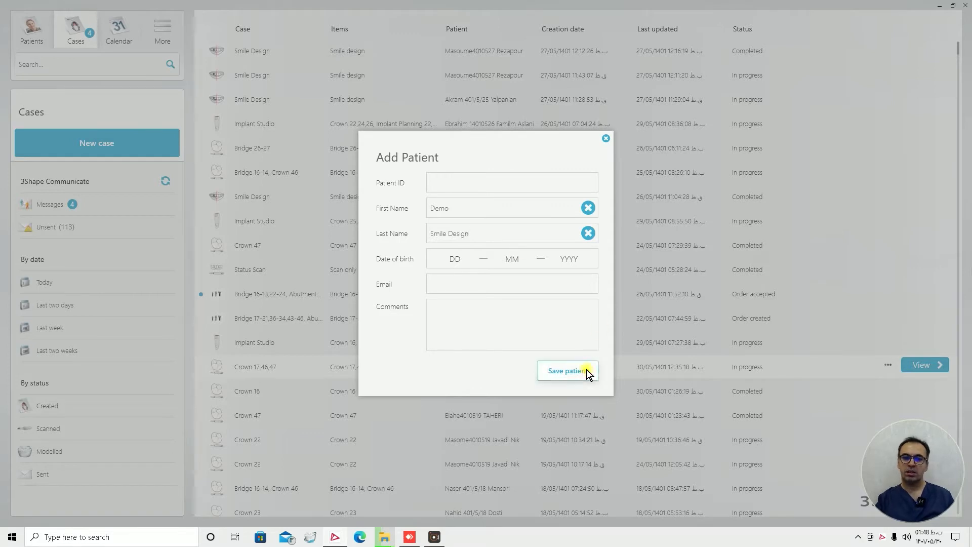
- Save the new patient so the 'What are you doing today?' app chooser appears
{"action": "left_click", "coordinate": [565, 371]}
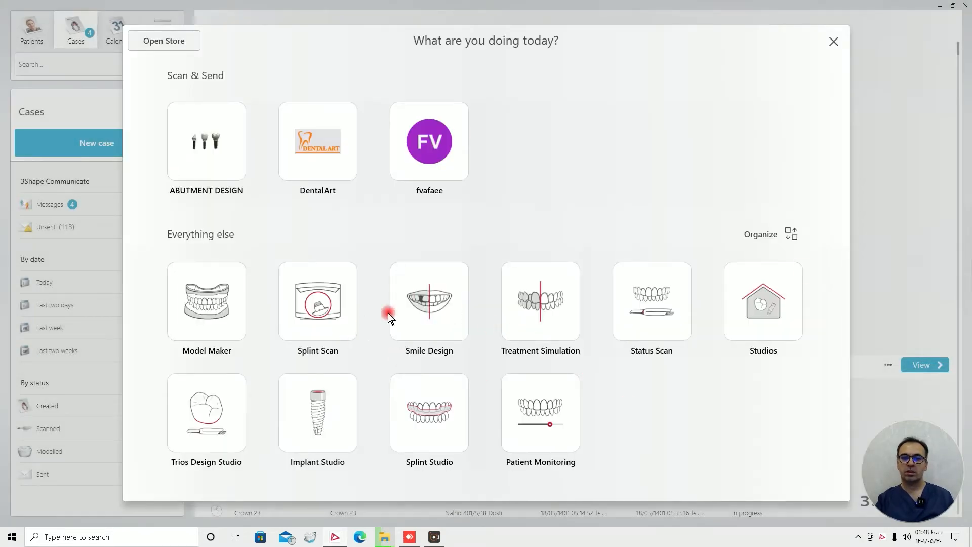
{"action": "mouse_move", "coordinate": [677, 461]}
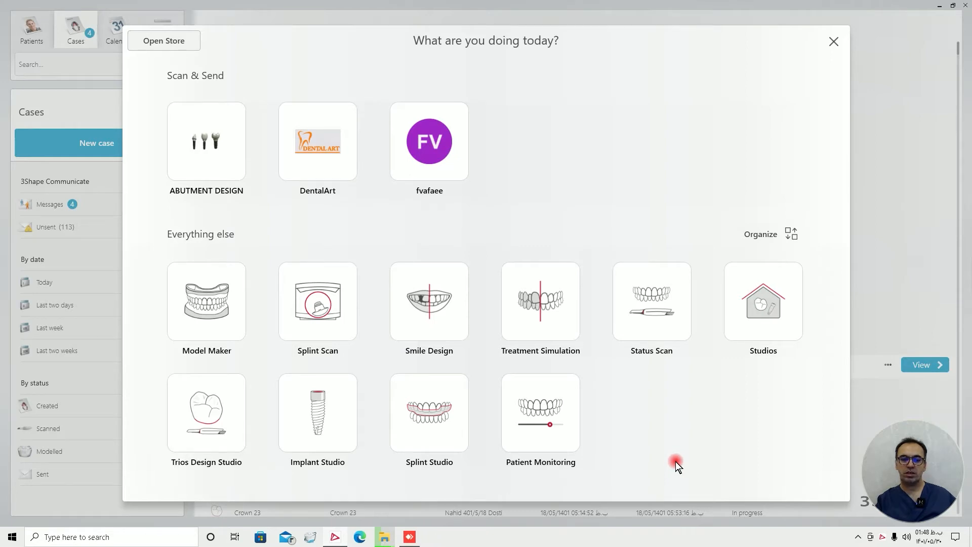
{"action": "mouse_move", "coordinate": [488, 464]}
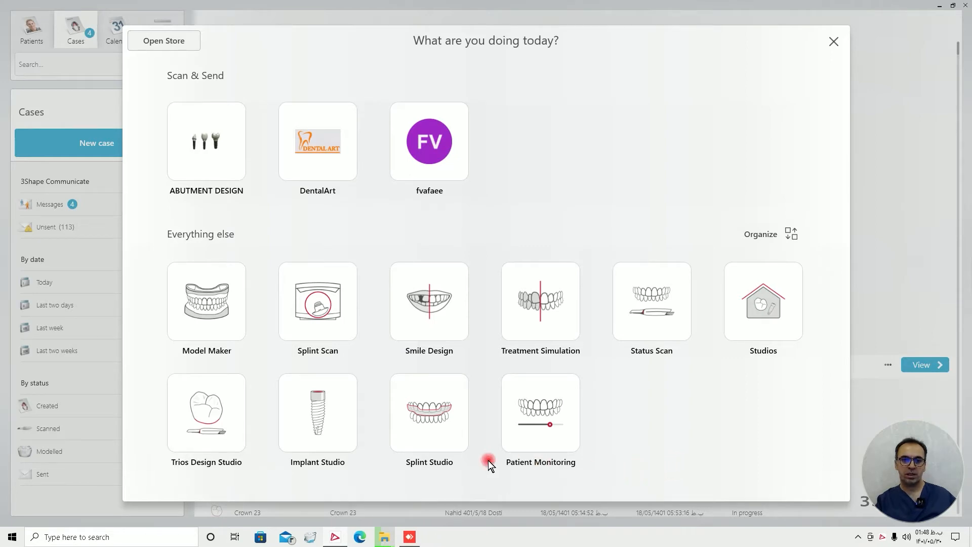
{"action": "mouse_move", "coordinate": [325, 341]}
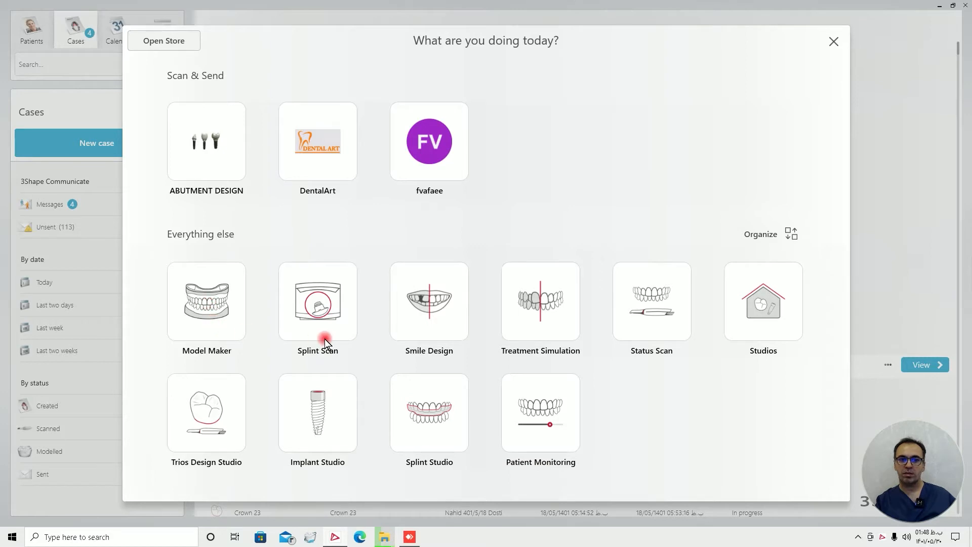
{"action": "mouse_move", "coordinate": [607, 366]}
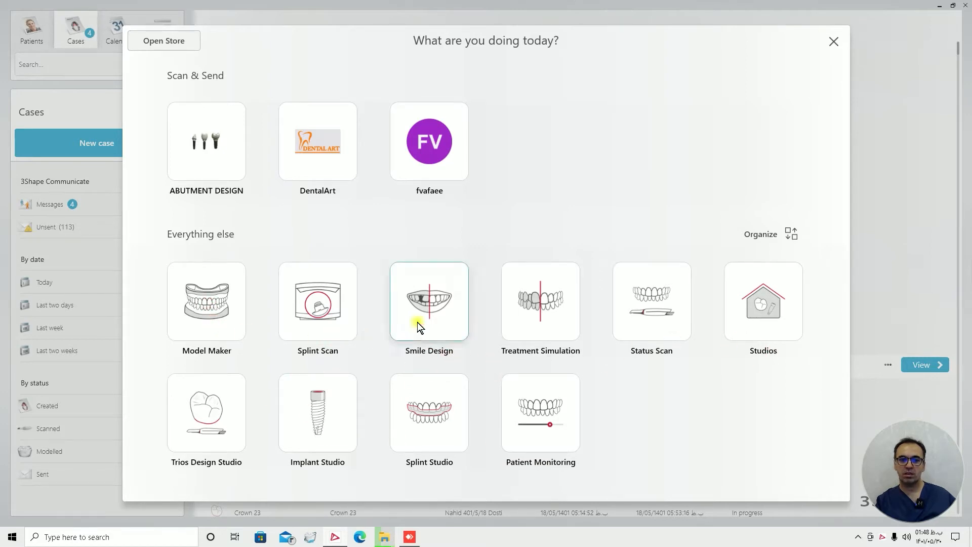
- Launch a Smile Design case and open the Import Smile photo dialog from the photo placeholder
{"action": "left_click", "coordinate": [428, 302]}
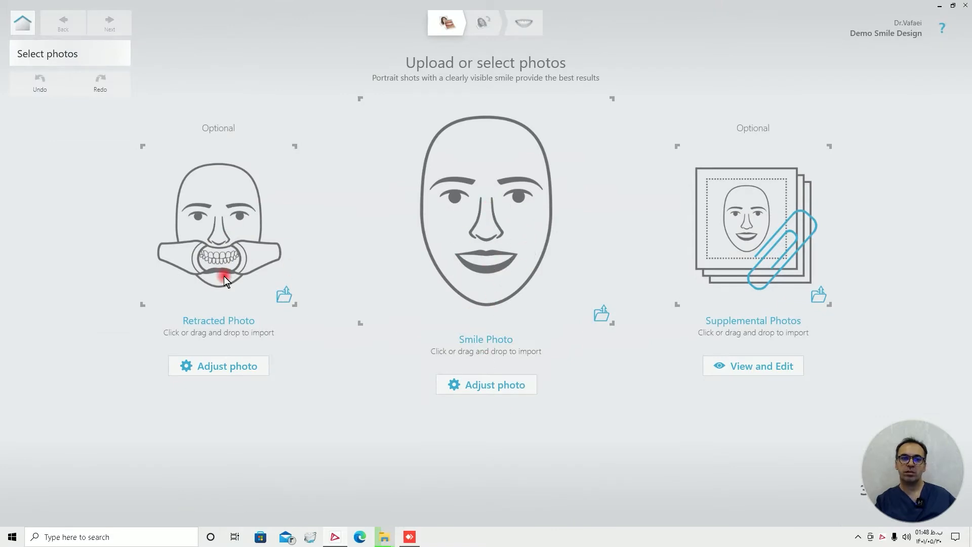
{"action": "mouse_move", "coordinate": [469, 304]}
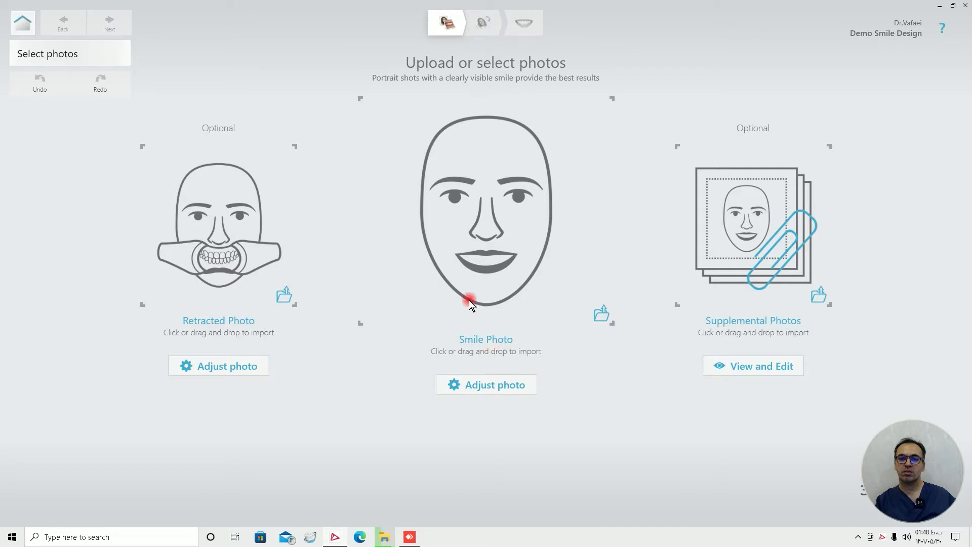
{"action": "mouse_move", "coordinate": [493, 238]}
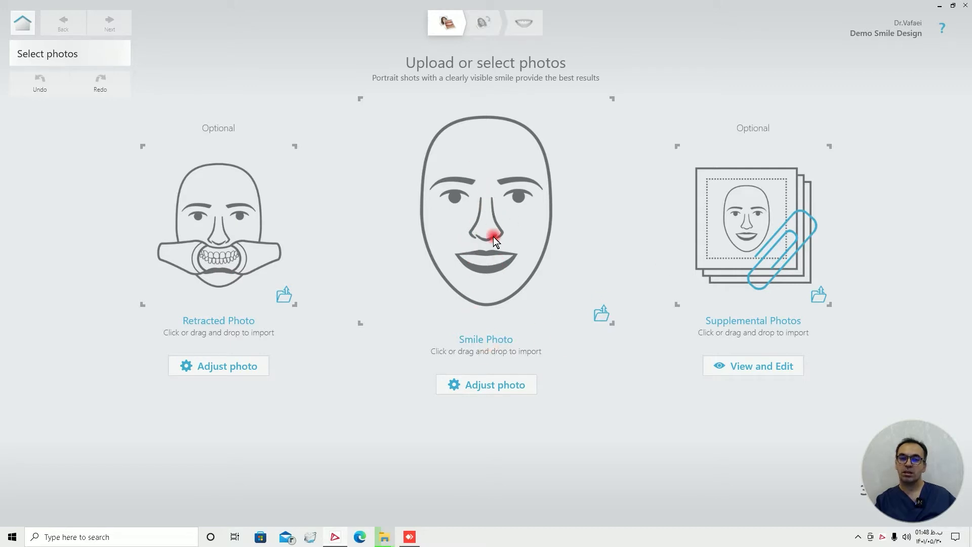
{"action": "left_click", "coordinate": [485, 216]}
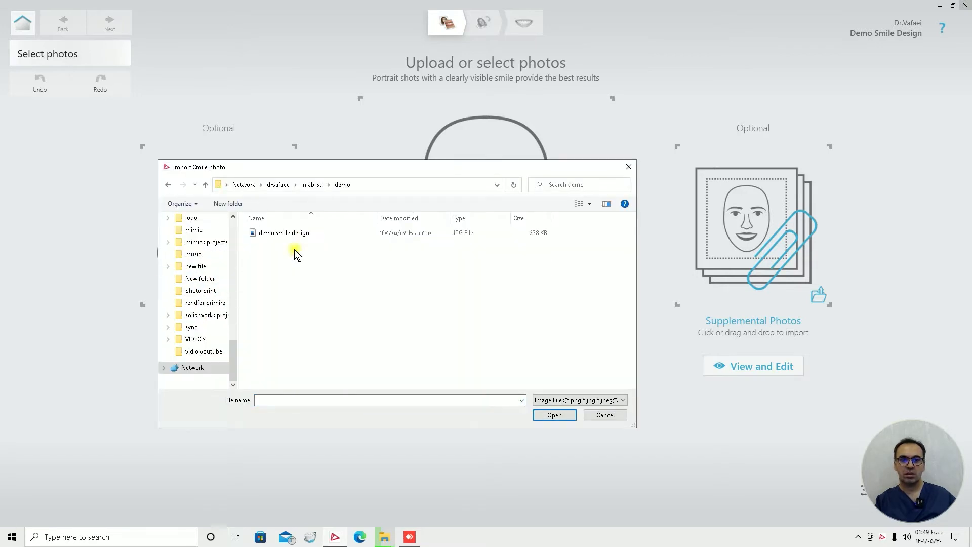
- Import the 'demo smile design' JPG and proceed to the Points & rotation step
{"action": "double_click", "coordinate": [282, 232]}
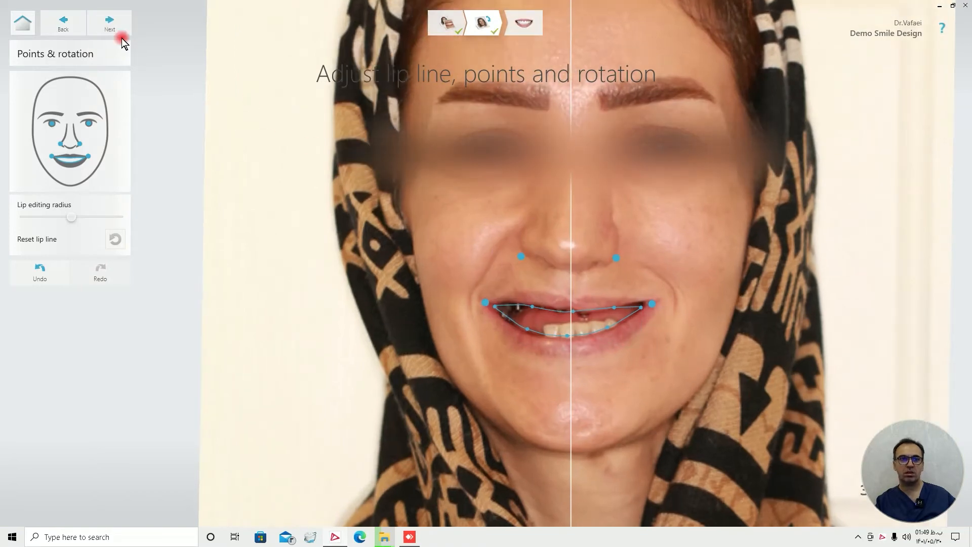
- Advance to Smile Design and apply VITA library tooth shapes to both upper and lower arches
{"action": "left_click", "coordinate": [110, 25]}
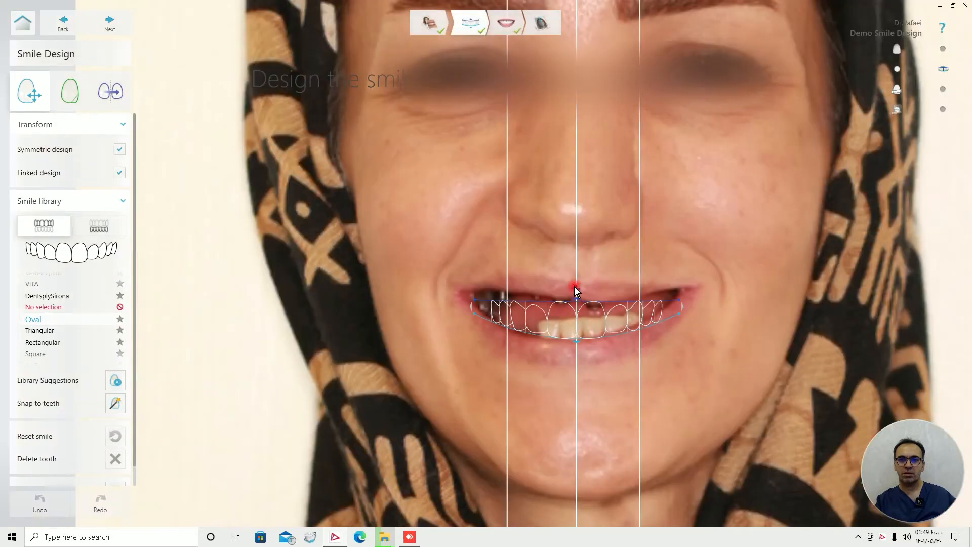
{"action": "left_click_drag", "start_coordinate": [575, 286], "coordinate": [575, 274]}
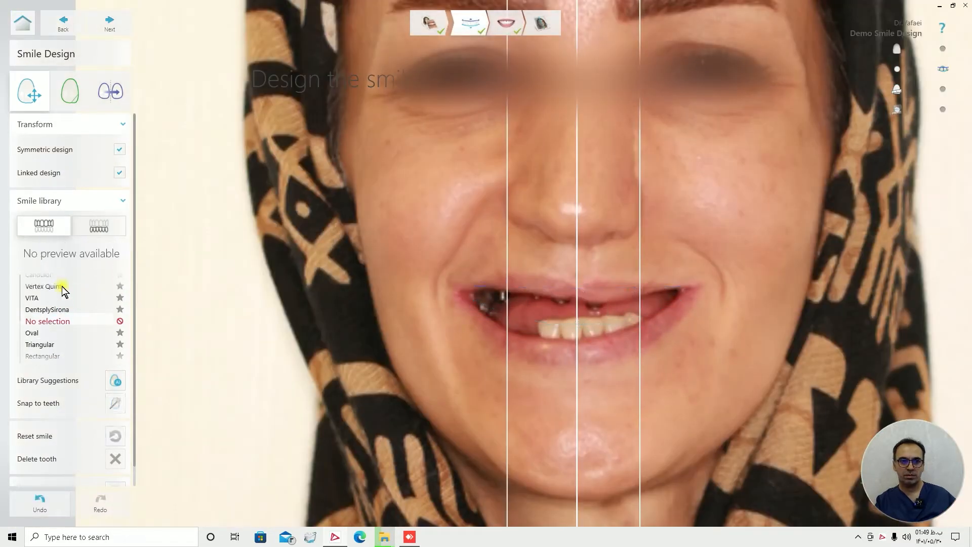
{"action": "left_click", "coordinate": [31, 319]}
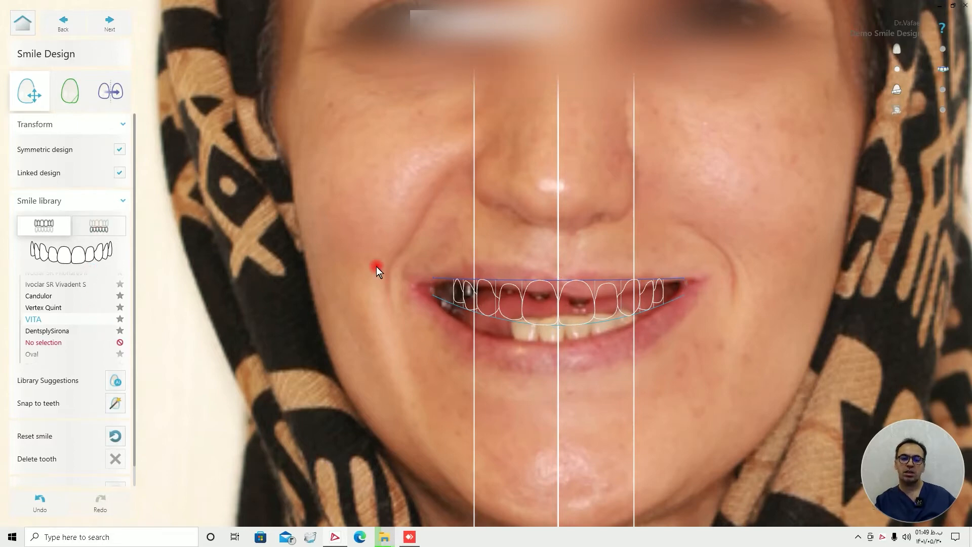
{"action": "left_click", "coordinate": [99, 225]}
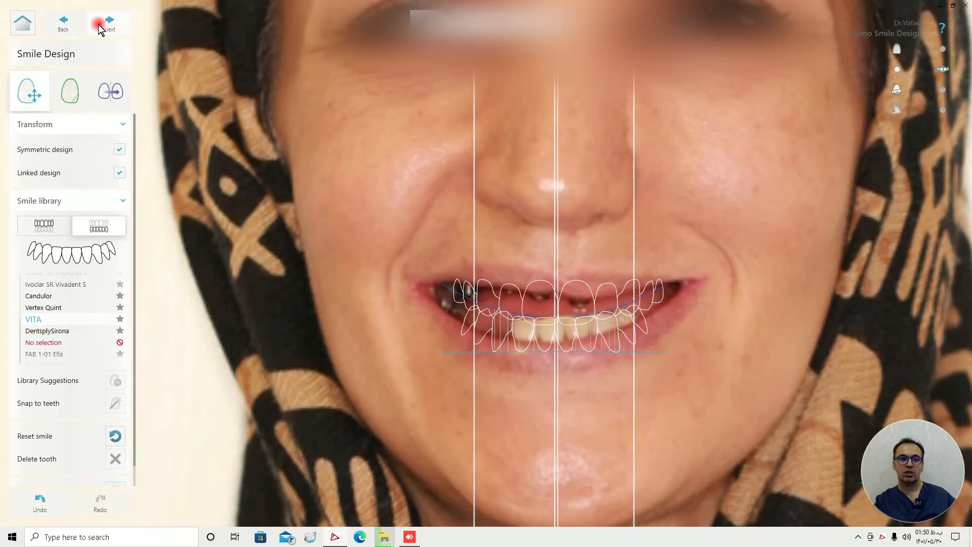
- Leave Simulation and return to Smile Design with upper and lower tooth outlines
{"action": "left_click", "coordinate": [106, 21]}
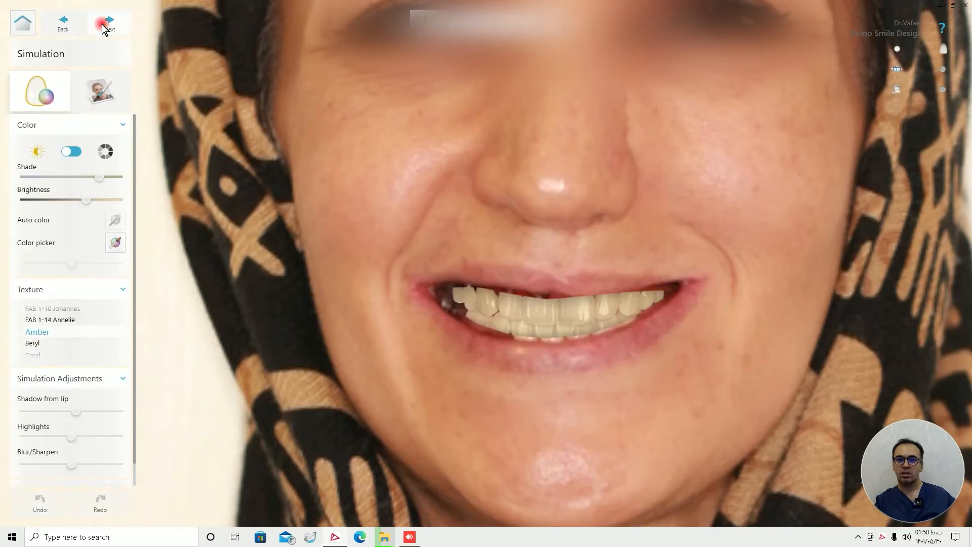
{"action": "left_click", "coordinate": [108, 23]}
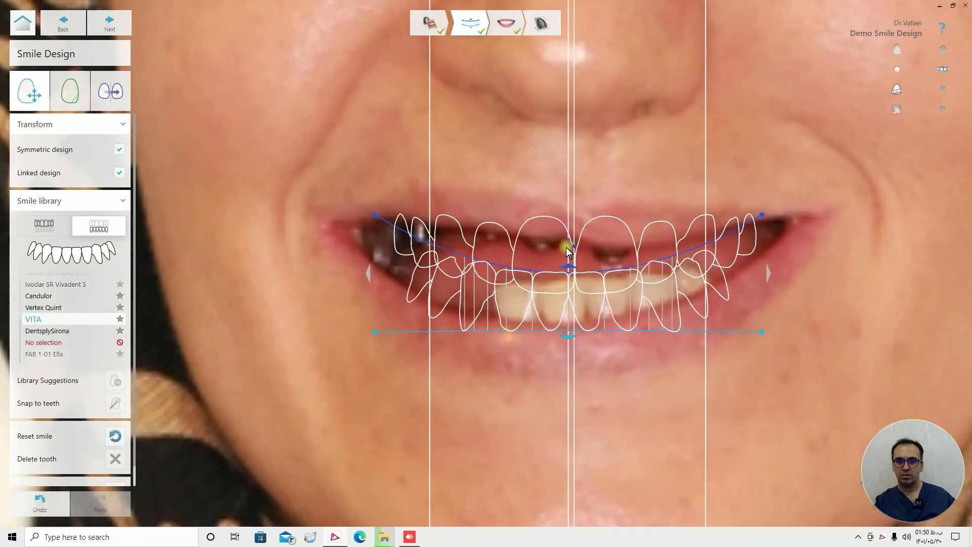
- Bend and reposition the designed teeth curve to follow the lip line, then simulate
{"action": "left_click_drag", "start_coordinate": [565, 248], "coordinate": [565, 260]}
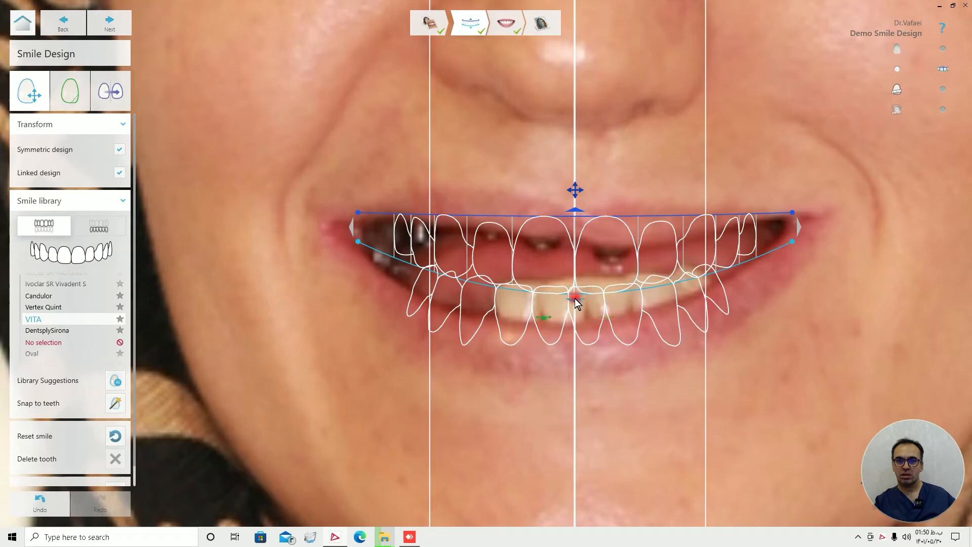
{"action": "left_click_drag", "start_coordinate": [575, 300], "coordinate": [576, 214]}
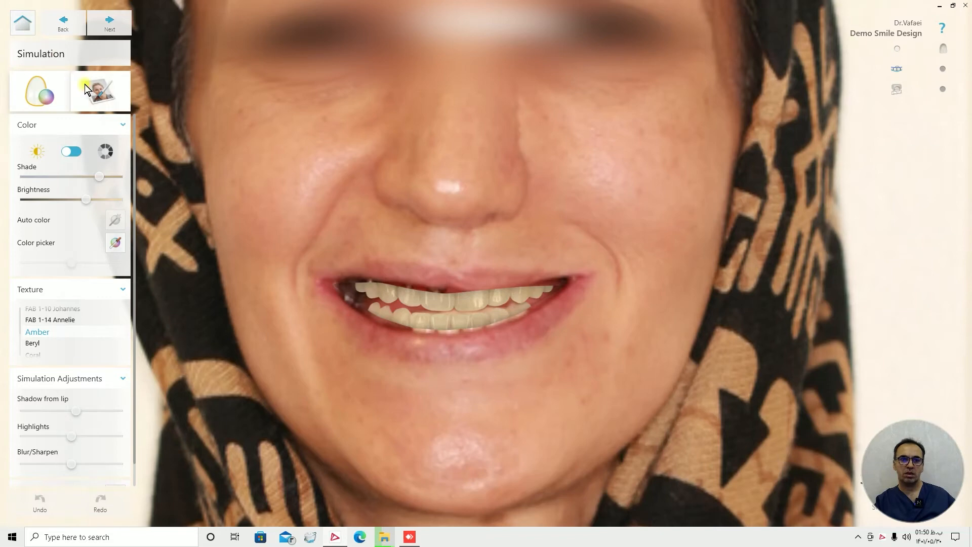
- Use the Liquify photo tool to reshape and smooth the simulated lower teeth edges
{"action": "left_click", "coordinate": [100, 91]}
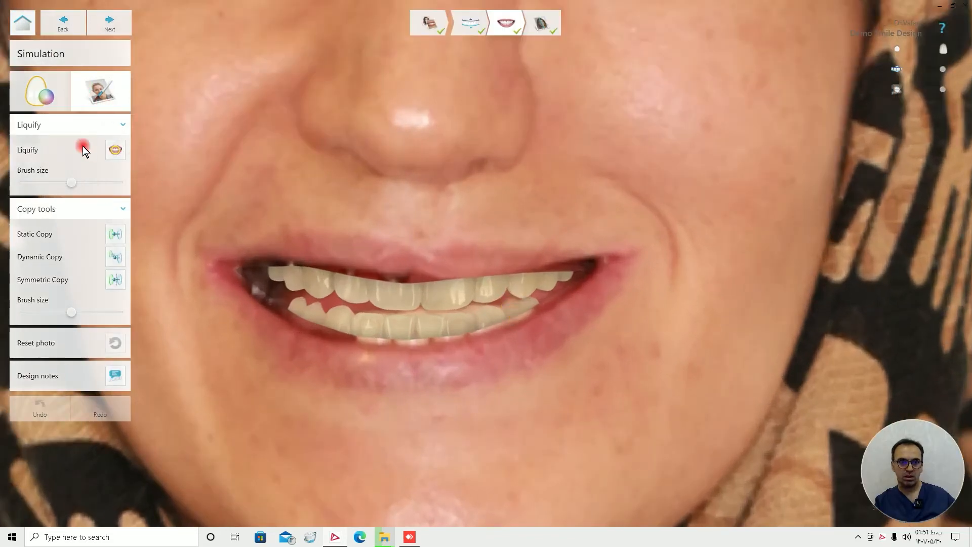
{"action": "left_click", "coordinate": [114, 150]}
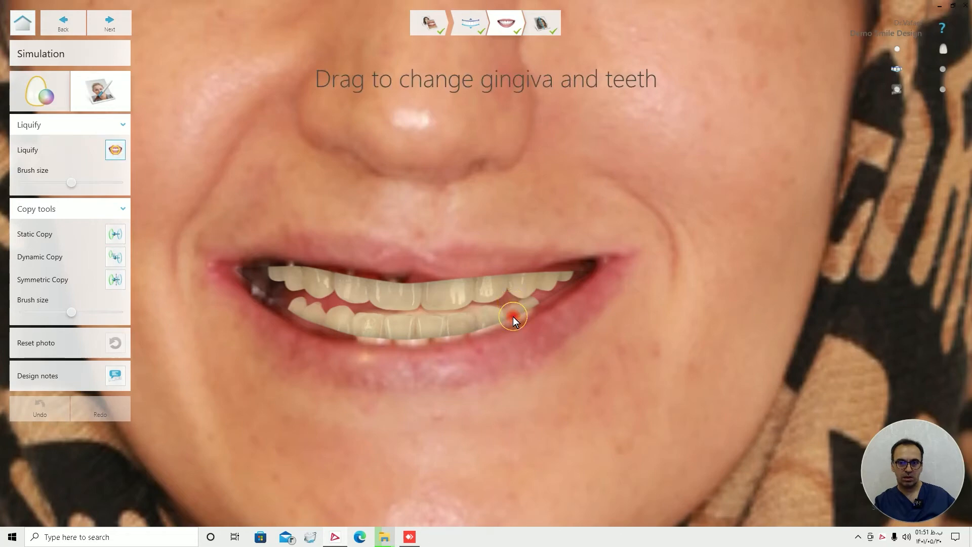
{"action": "left_click_drag", "start_coordinate": [515, 316], "coordinate": [477, 328]}
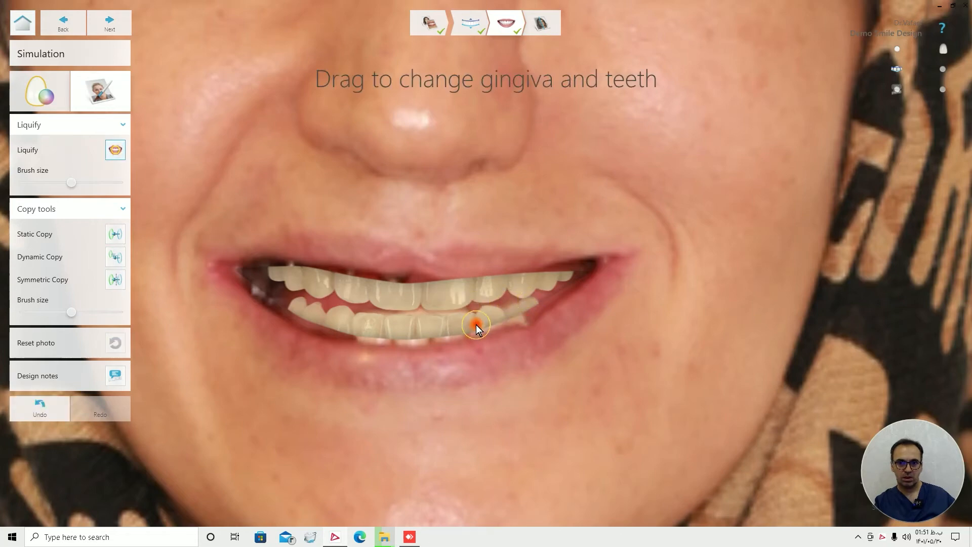
{"action": "left_click_drag", "start_coordinate": [477, 327], "coordinate": [416, 311]}
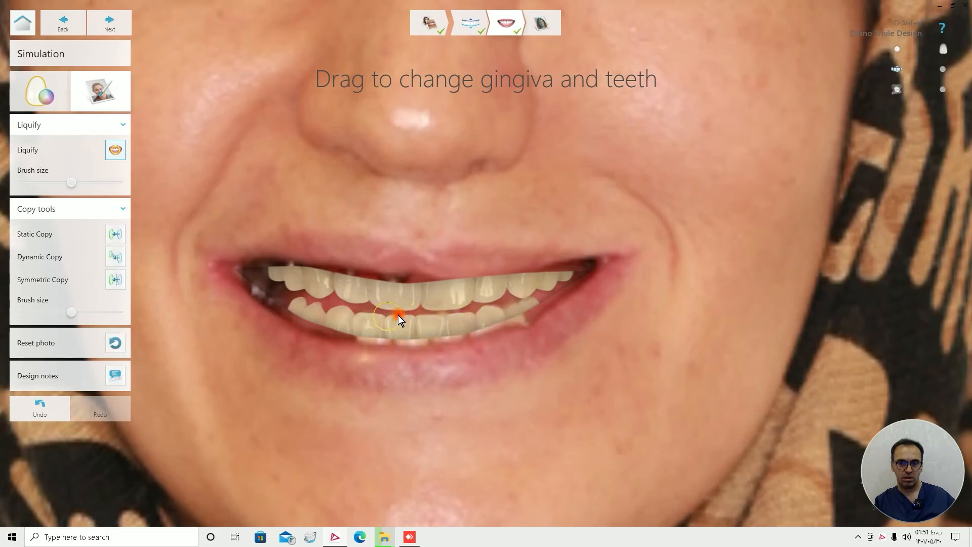
{"action": "left_click_drag", "start_coordinate": [397, 319], "coordinate": [465, 322]}
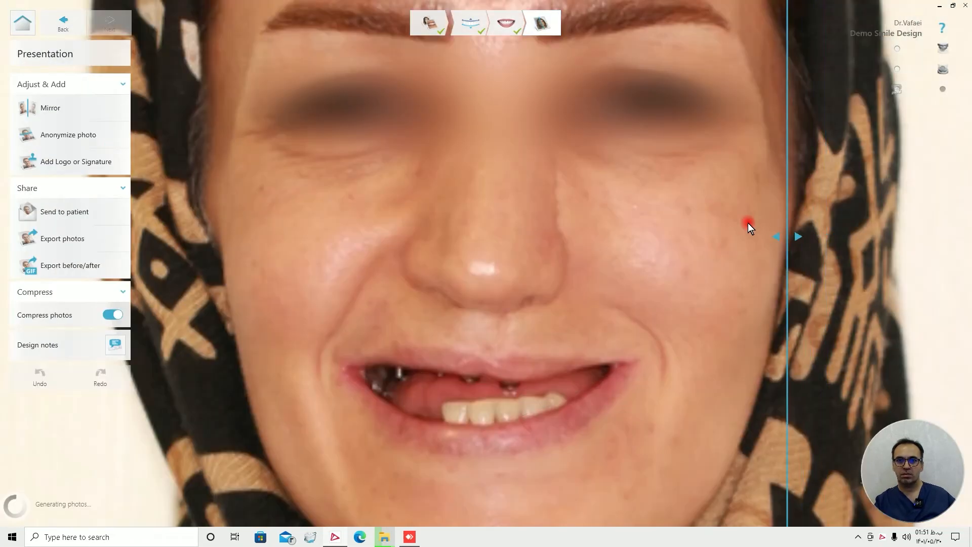
- Slide the before/after divider across the whole face to reveal the simulated smile, then return to design
{"action": "left_click_drag", "start_coordinate": [799, 236], "coordinate": [479, 236]}
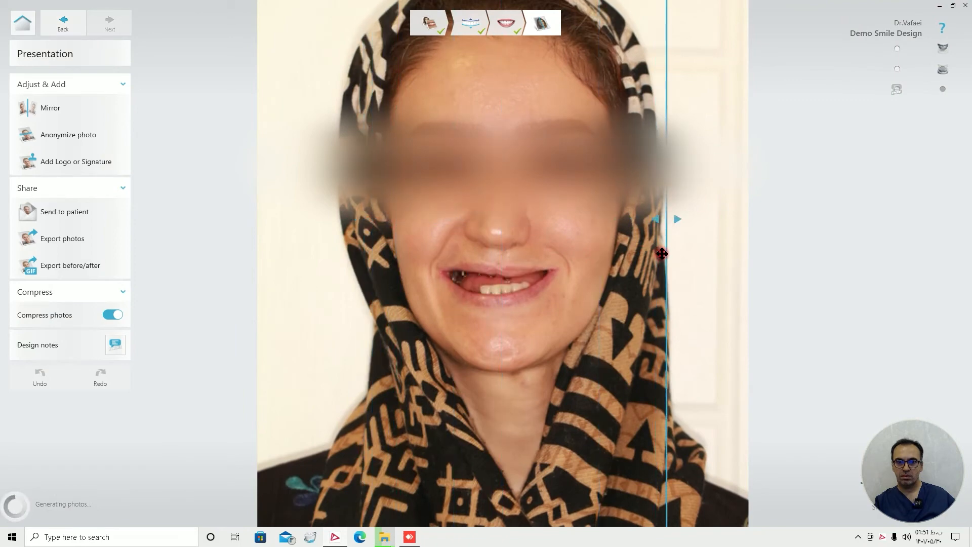
{"action": "left_click_drag", "start_coordinate": [662, 253], "coordinate": [360, 259]}
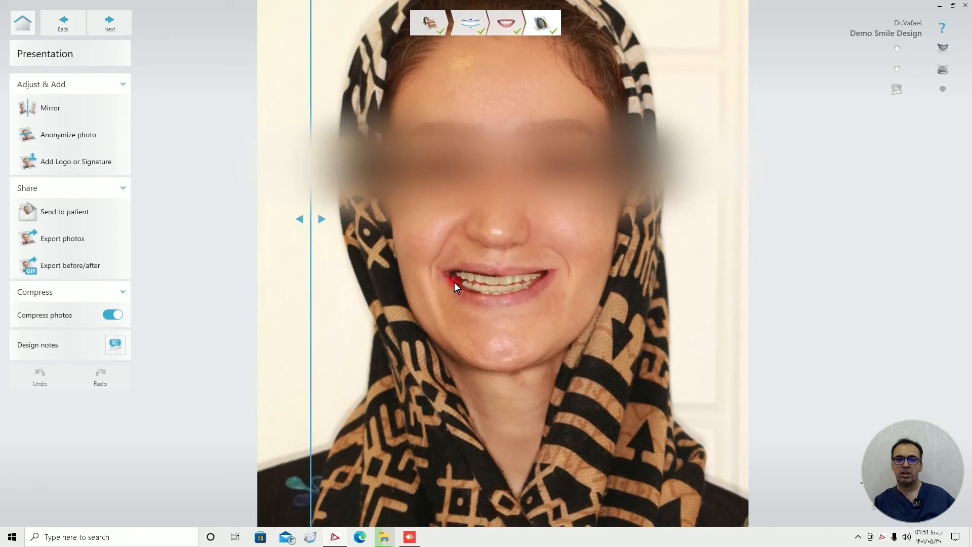
{"action": "left_click", "coordinate": [469, 23]}
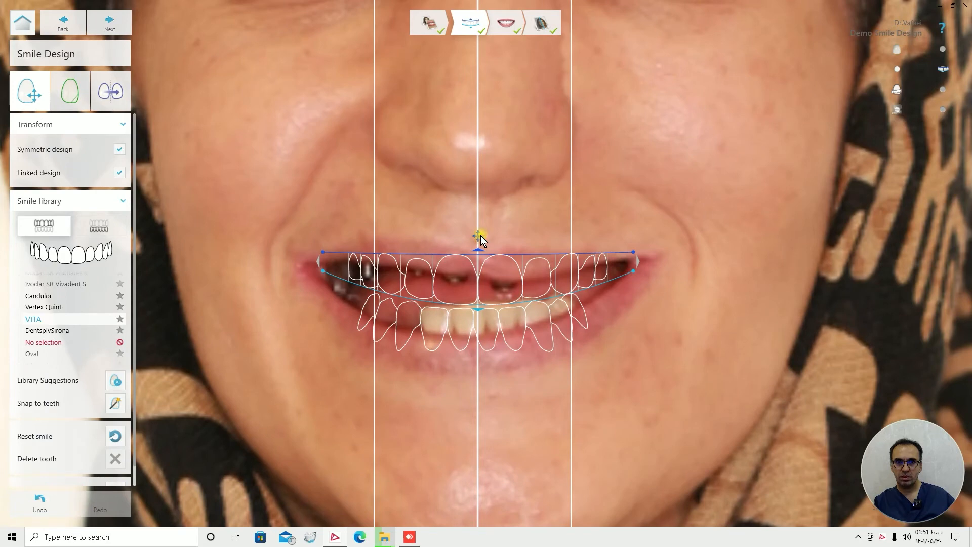
- Move the designed upper teeth toward the lip line and select a lower tooth
{"action": "left_click_drag", "start_coordinate": [480, 234], "coordinate": [480, 237]}
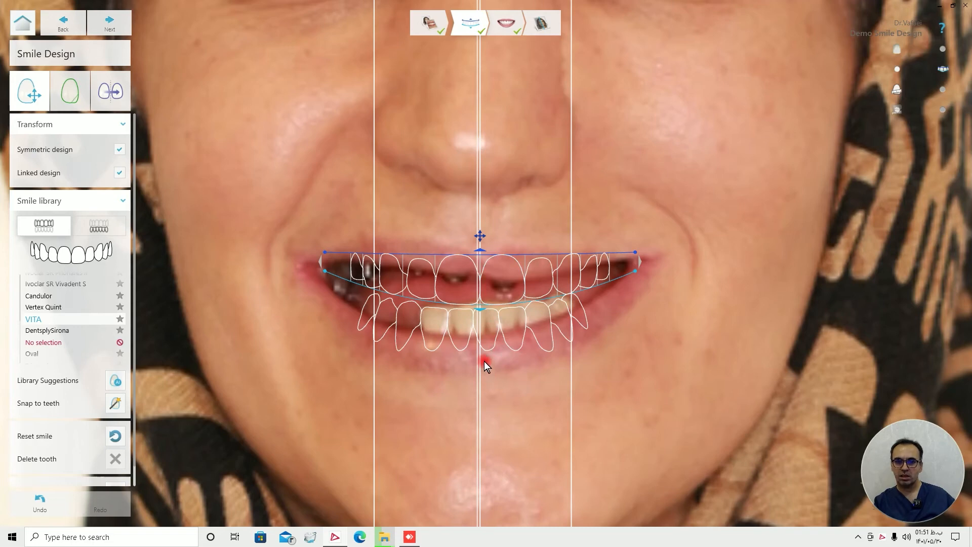
{"action": "mouse_move", "coordinate": [487, 340]}
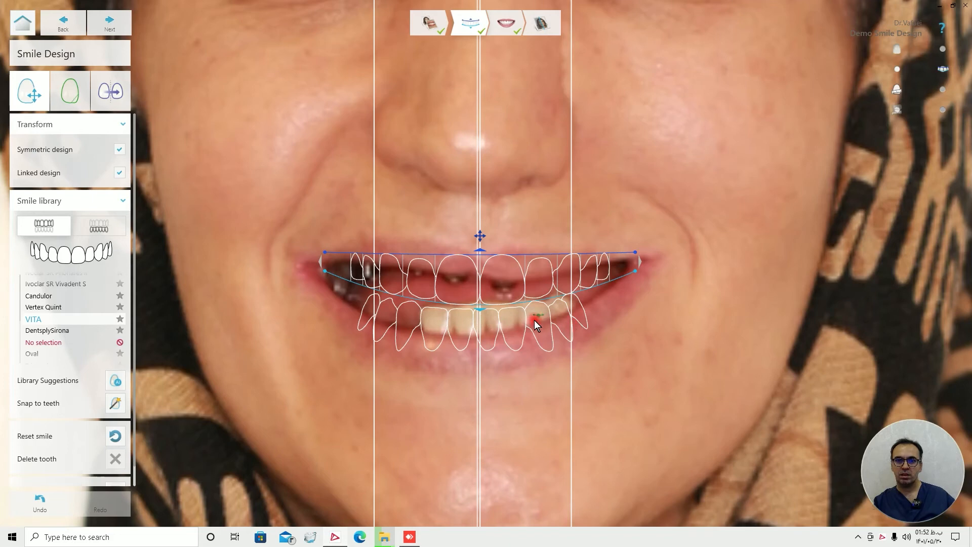
{"action": "left_click", "coordinate": [109, 23]}
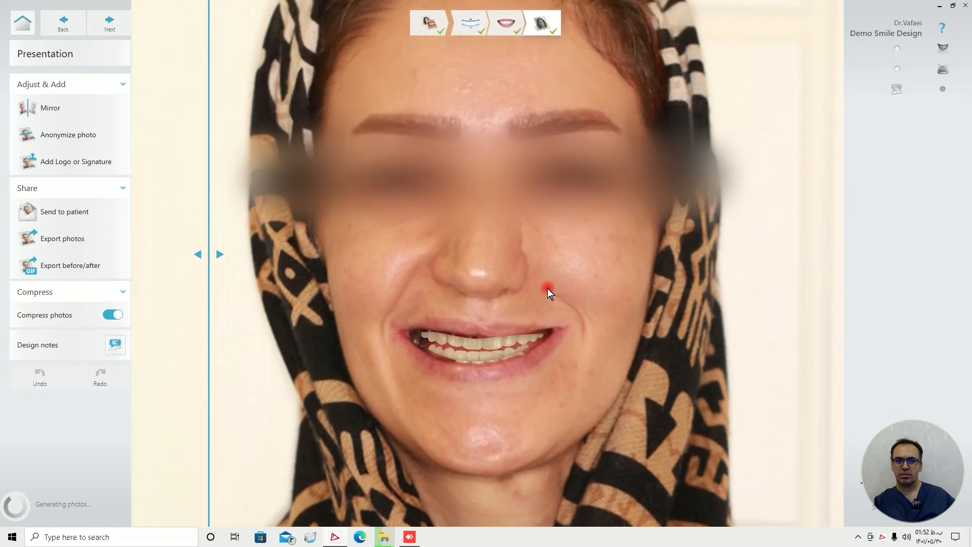
- Step back to Smile Design and preview the FAB 1-16 Anette library shape on the arch
{"action": "left_click", "coordinate": [507, 23]}
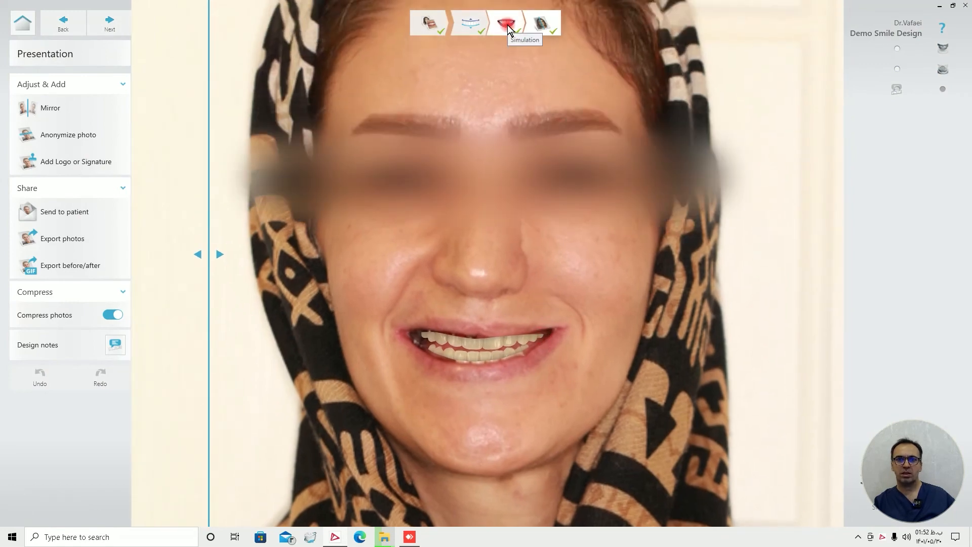
{"action": "left_click", "coordinate": [469, 23]}
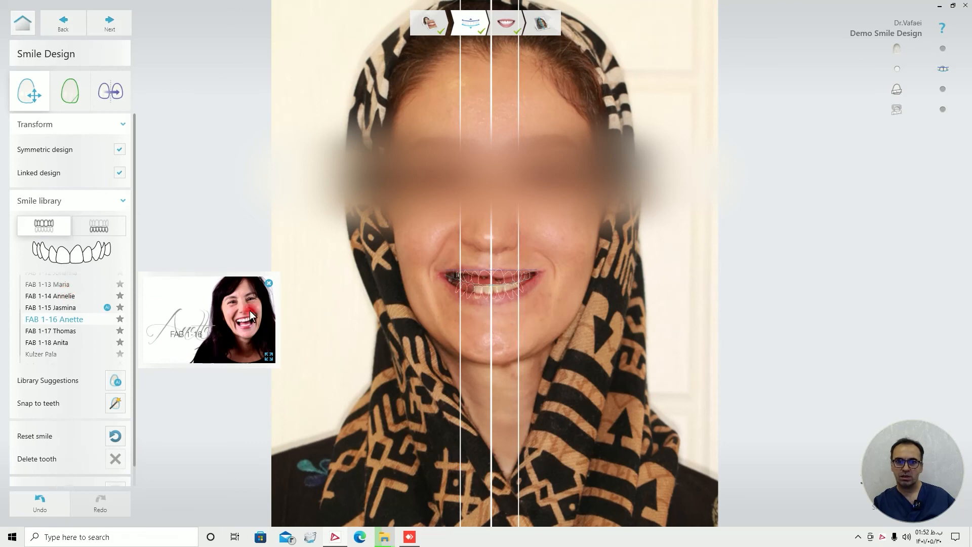
{"action": "left_click", "coordinate": [99, 225]}
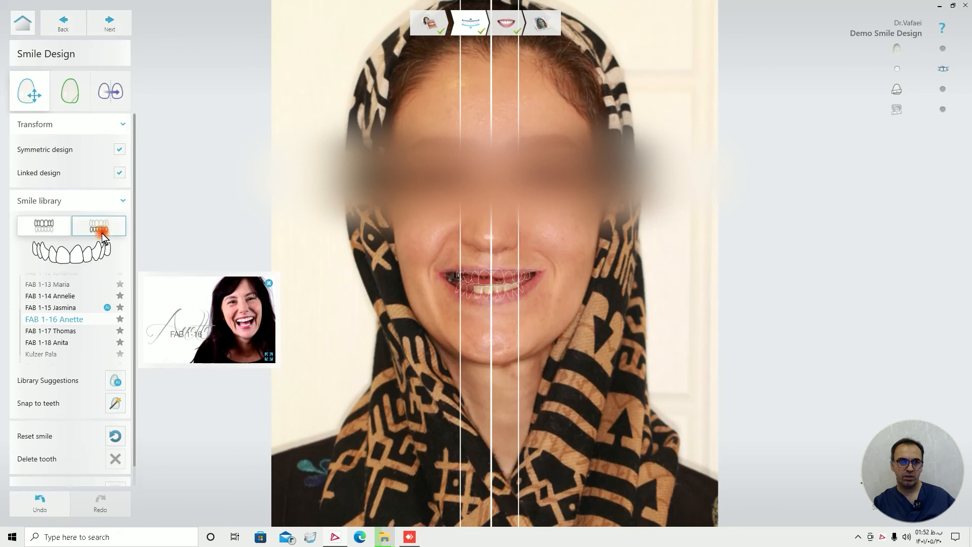